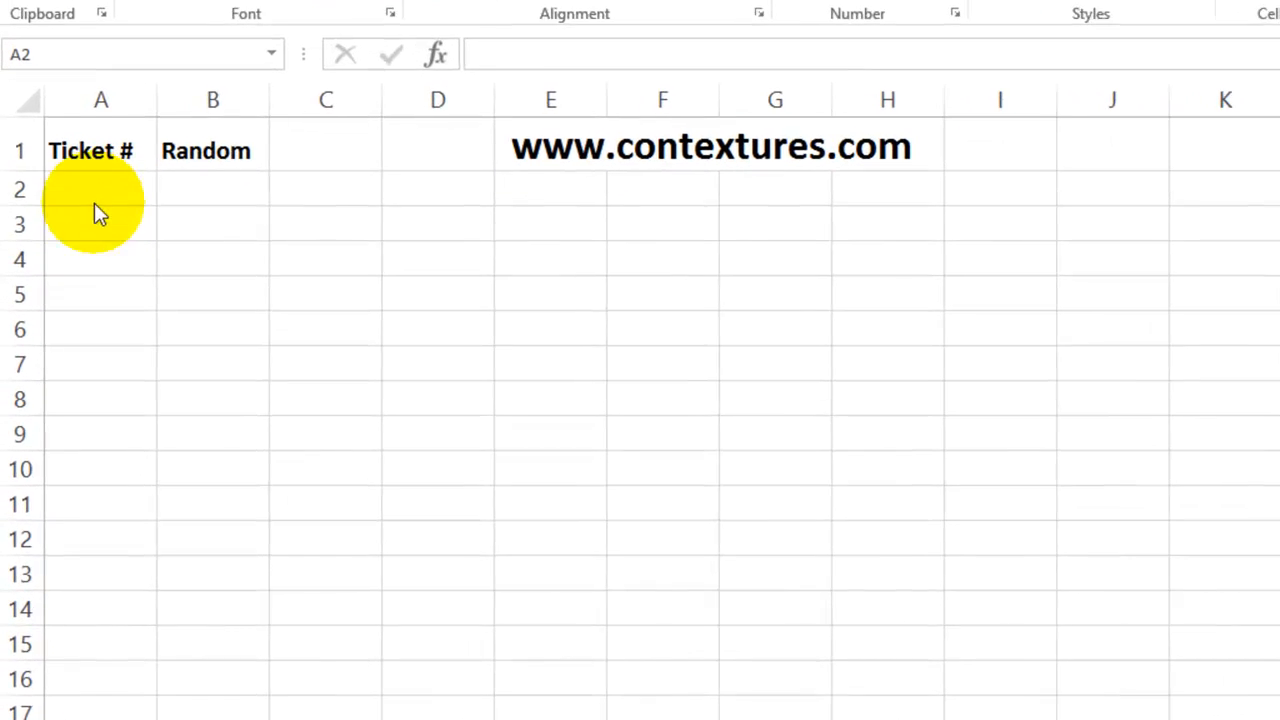
Enter 1 and 2 in A2:A3 and fill ticket numbers 1–15 down column A
click(100, 184)
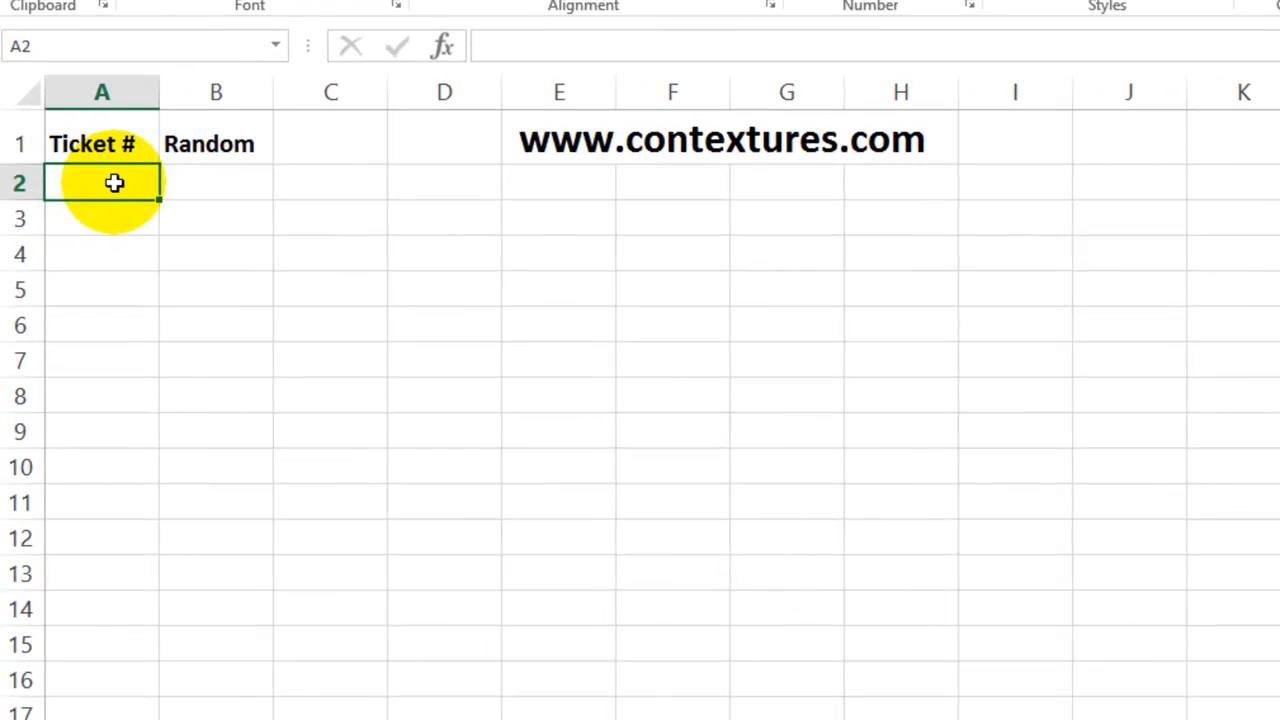
text(1)
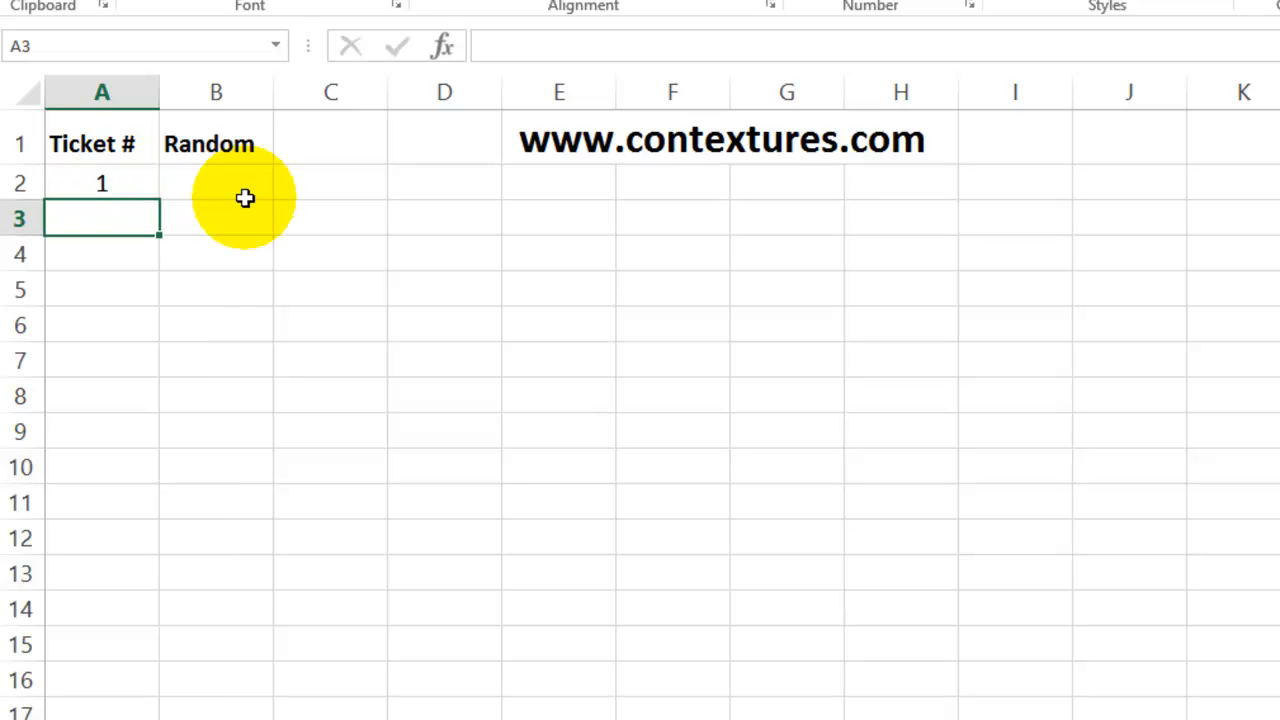
text(2)
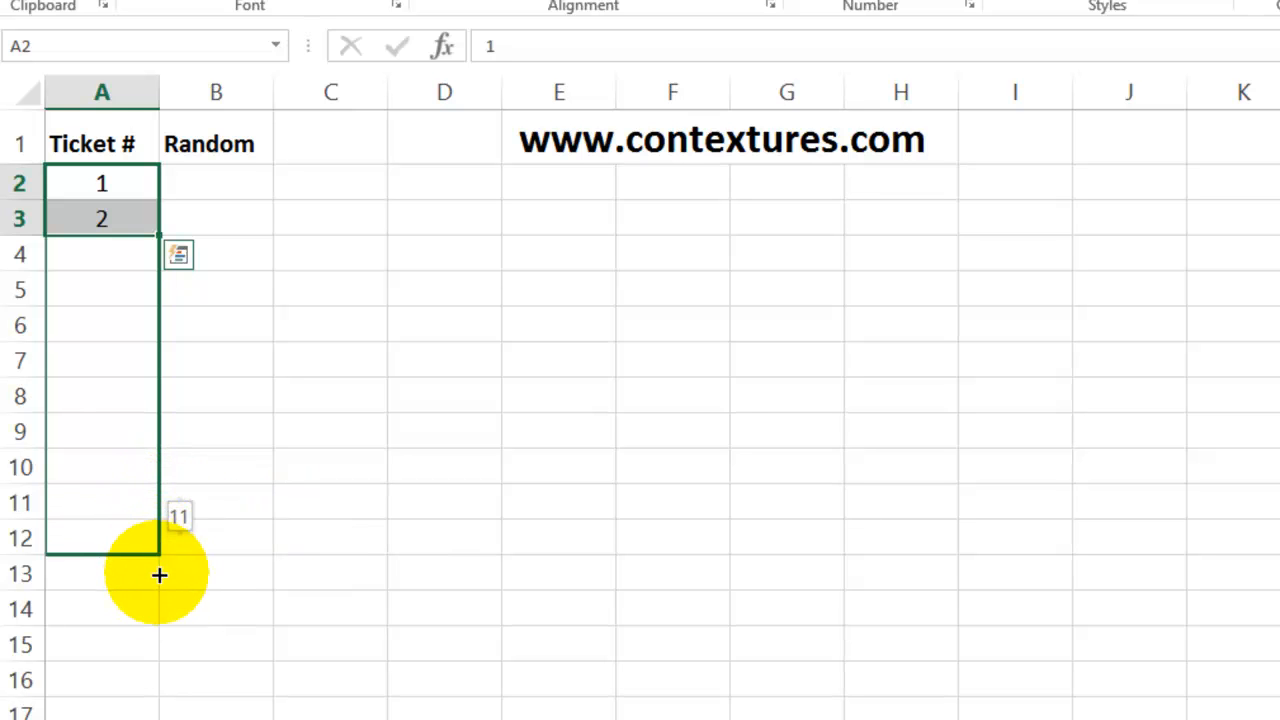
drag(160, 576, 160, 670)
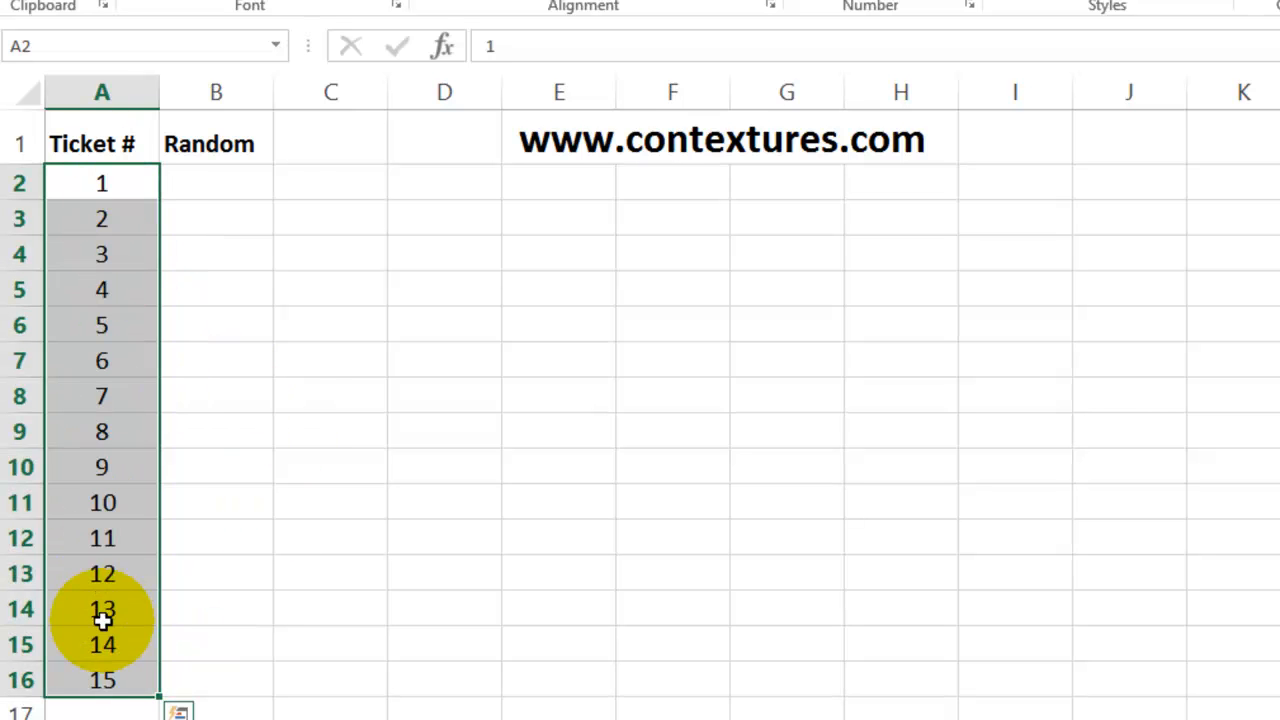
mouse_move(194, 176)
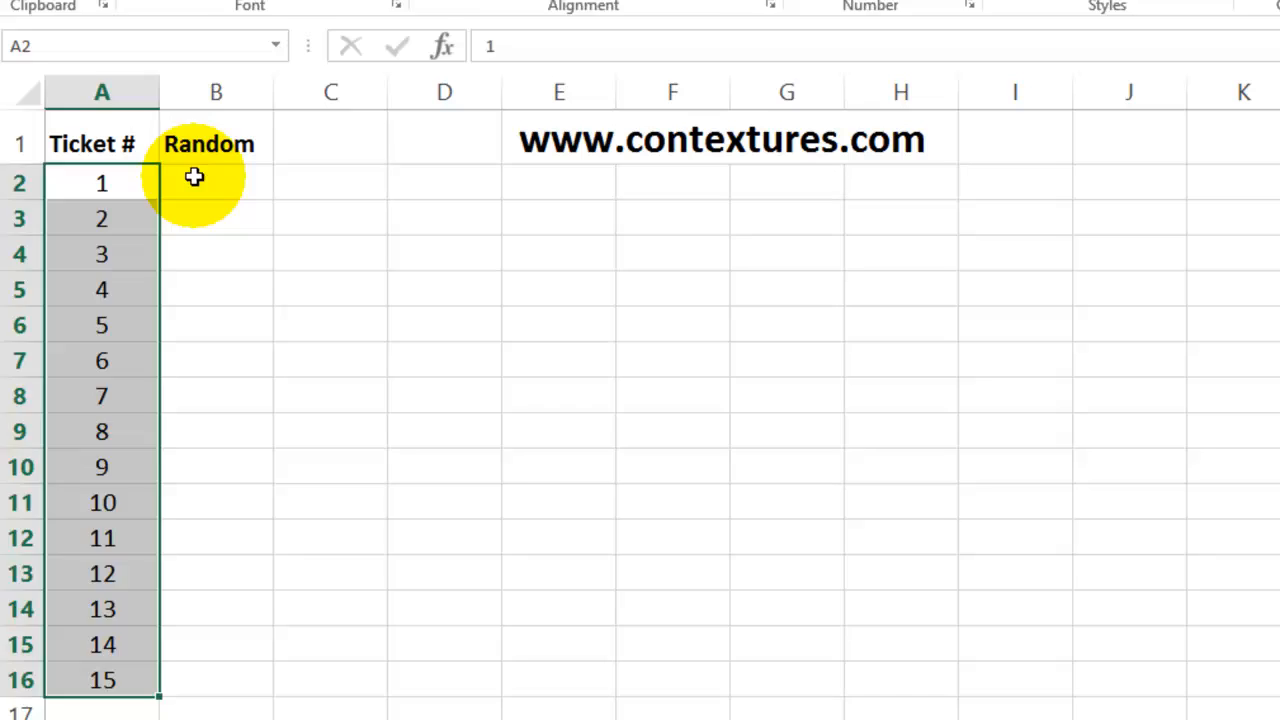
Enter =RAND() in B2 and copy it down beside all 15 tickets
click(216, 184)
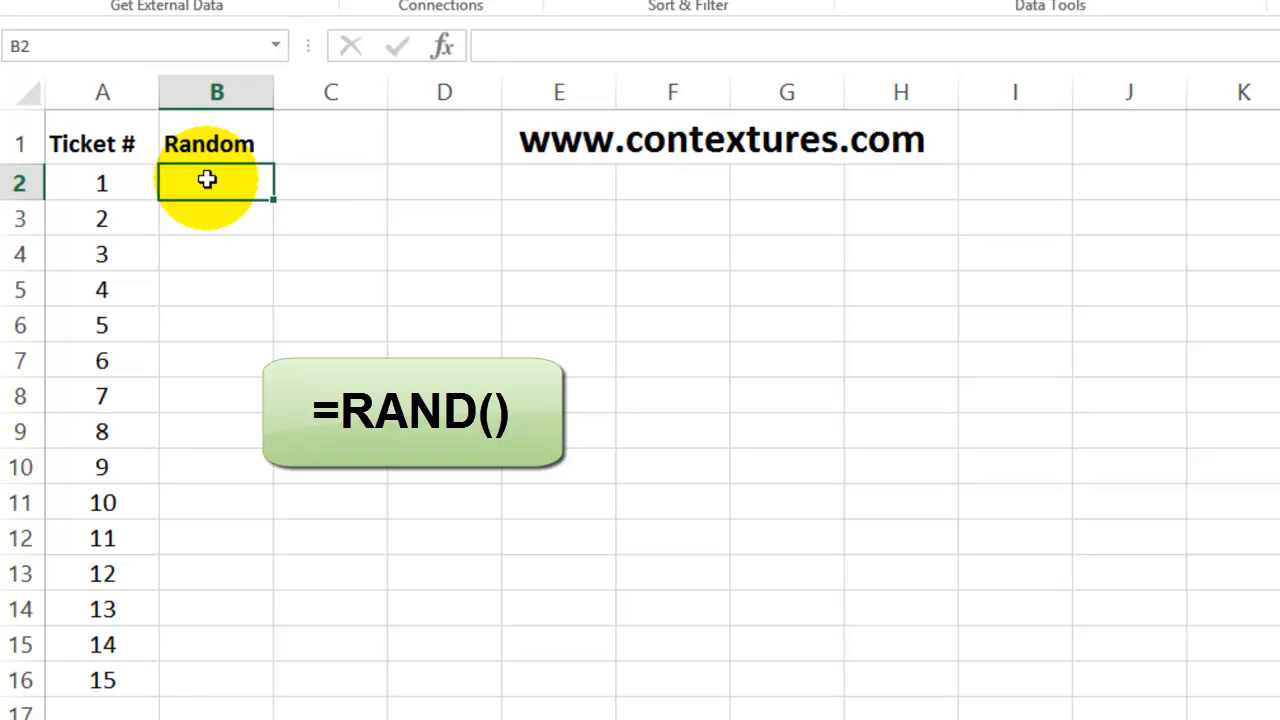
text(=rand()
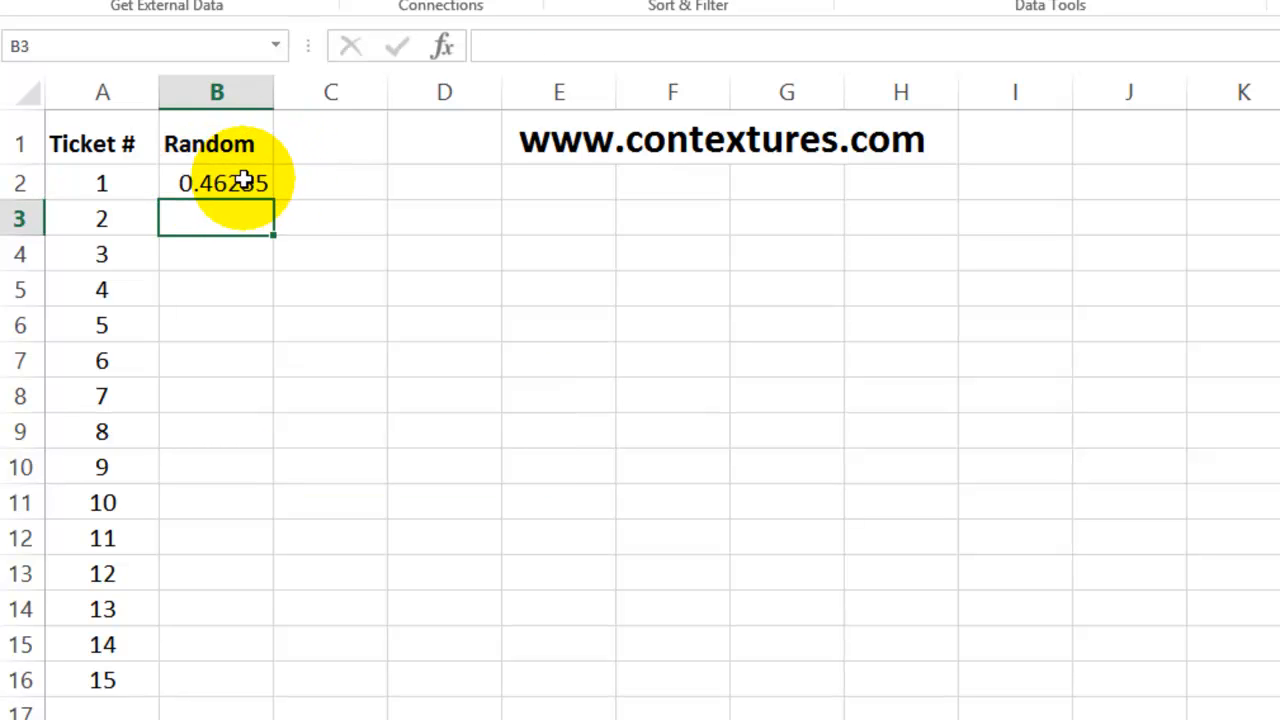
click(216, 182)
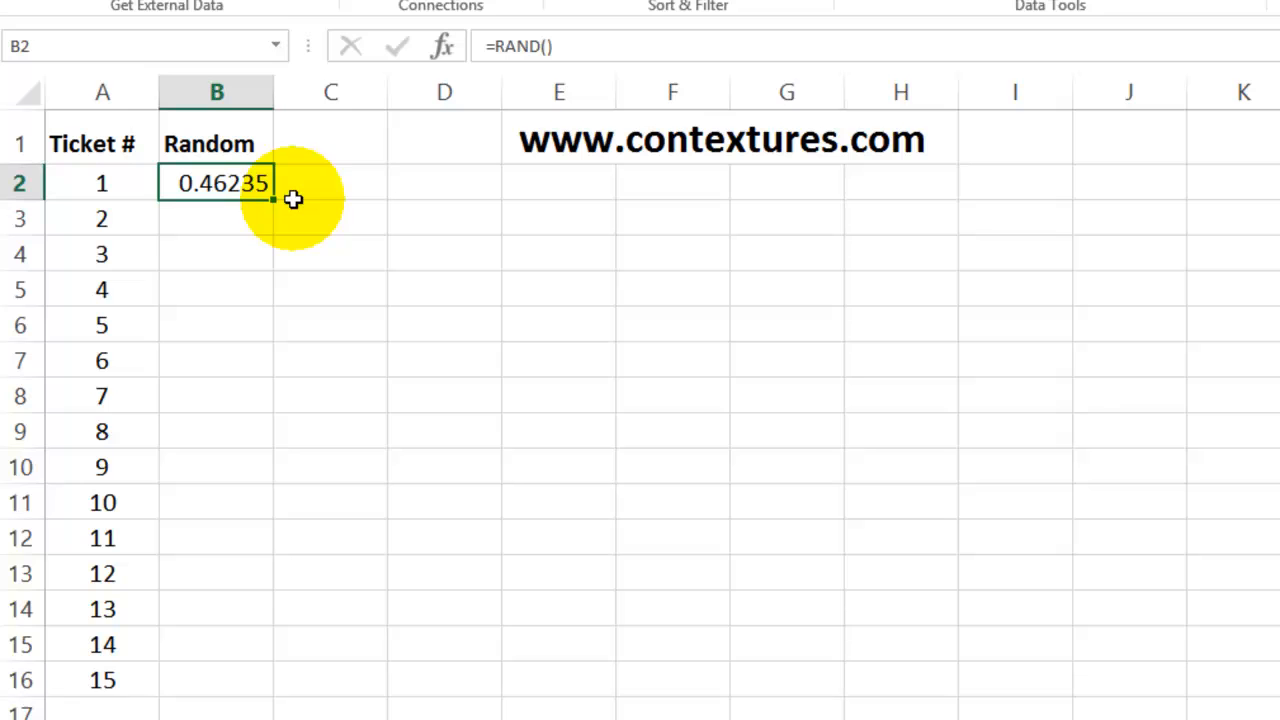
mouse_move(270, 204)
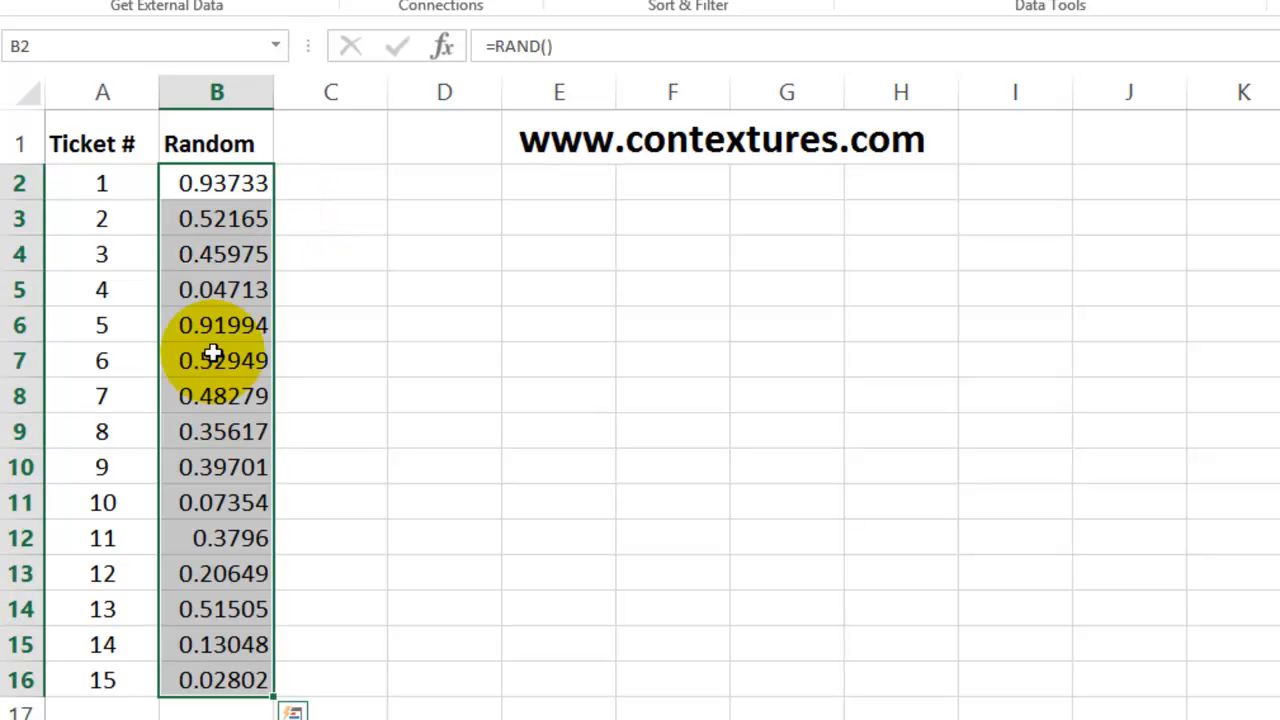
mouse_move(336, 270)
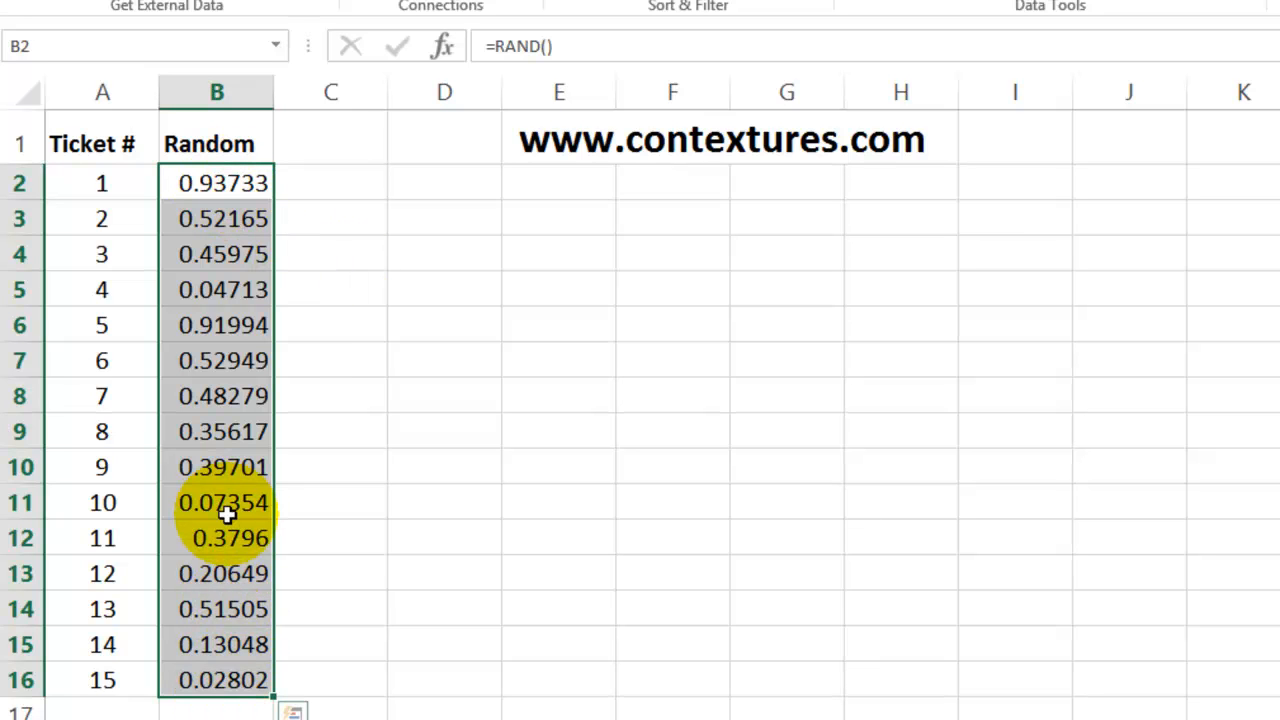
mouse_move(164, 468)
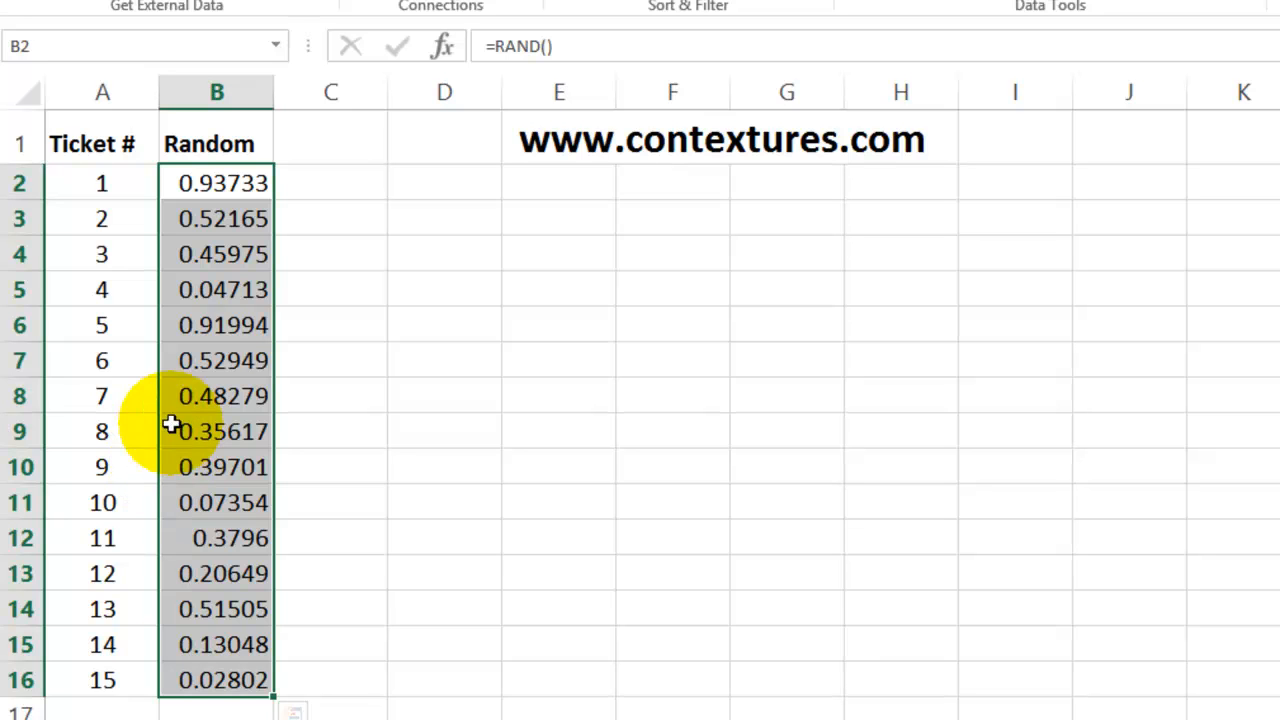
mouse_move(284, 302)
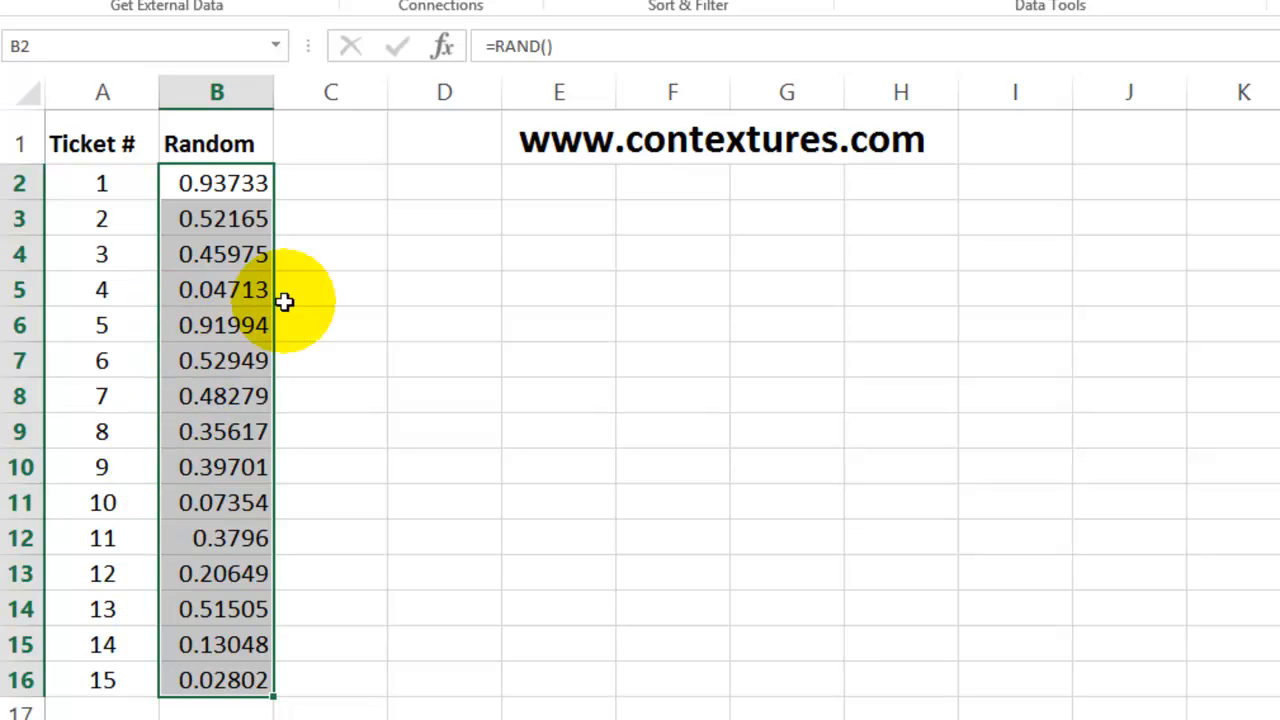
mouse_move(280, 336)
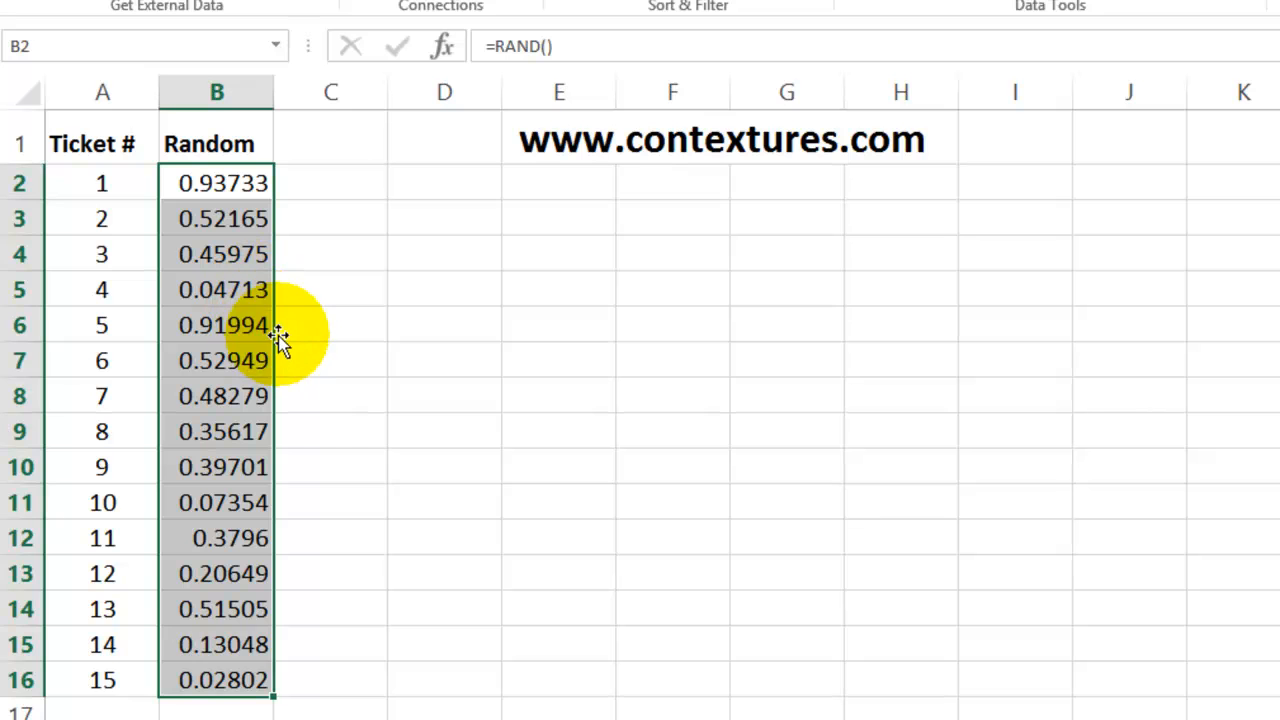
mouse_move(276, 224)
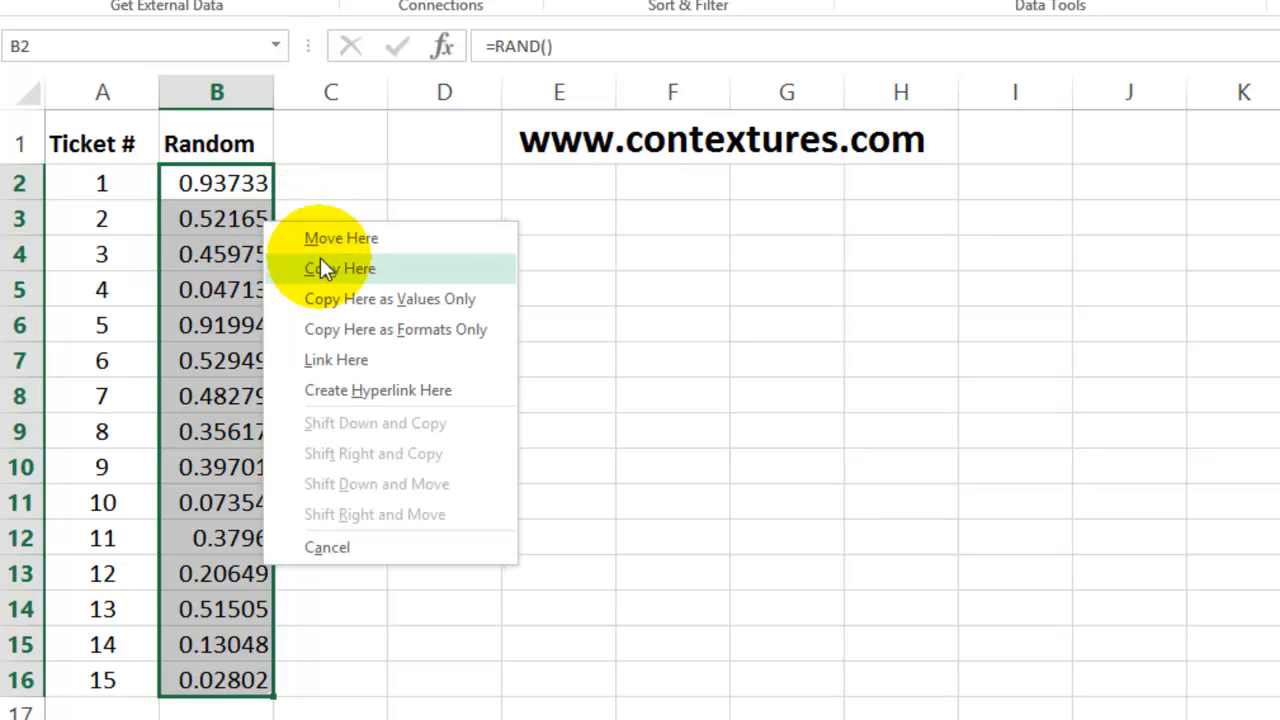
mouse_move(350, 304)
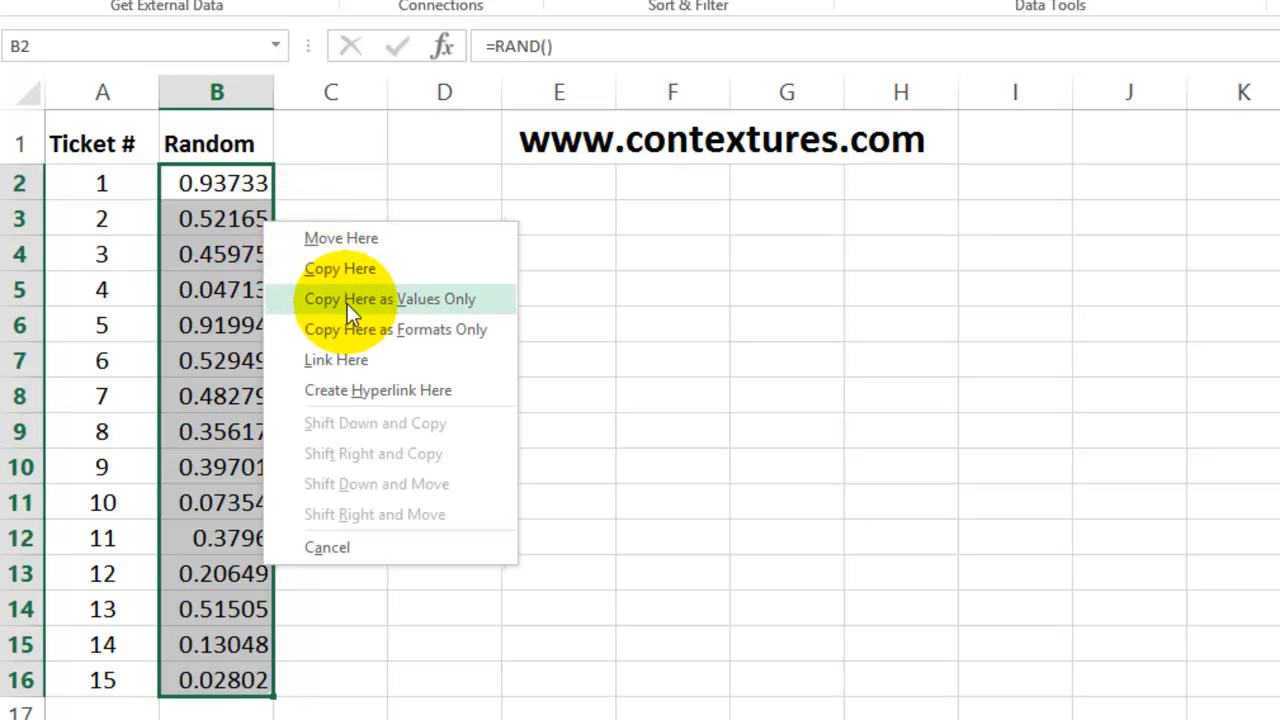
Replace the RAND formulas in B2:B16 with fixed values via Copy Here as Values Only
click(390, 300)
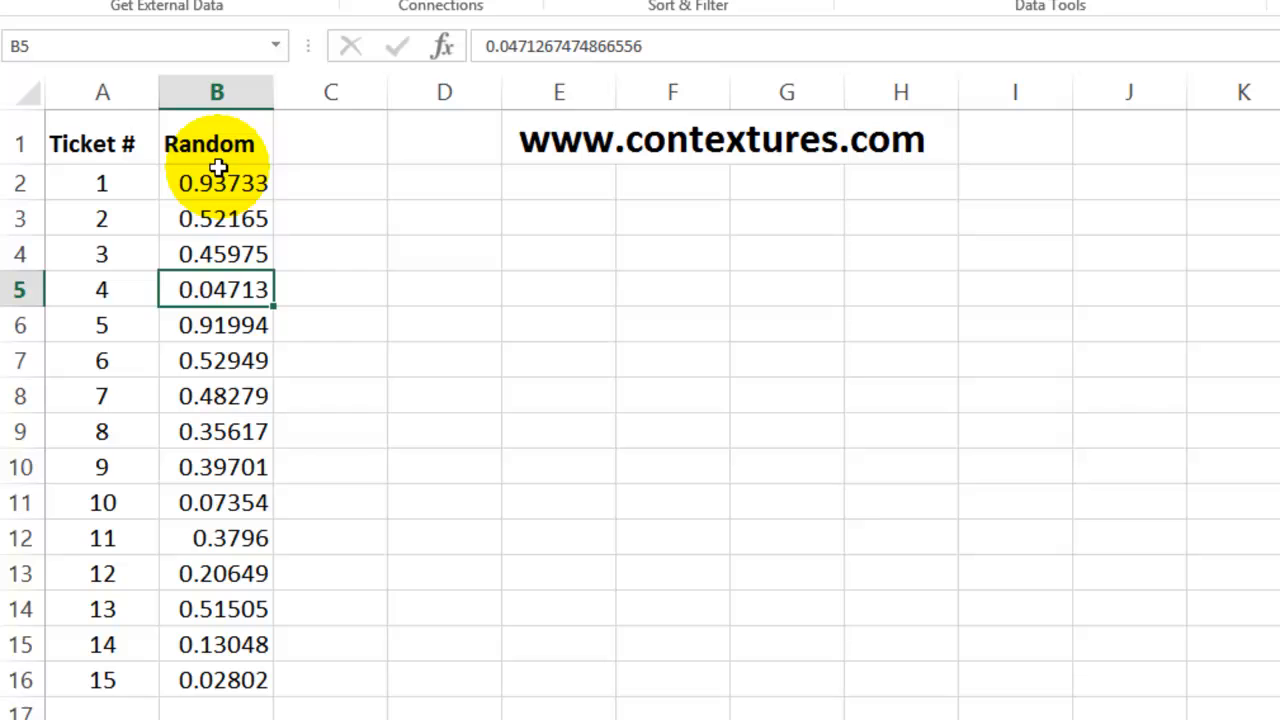
click(218, 184)
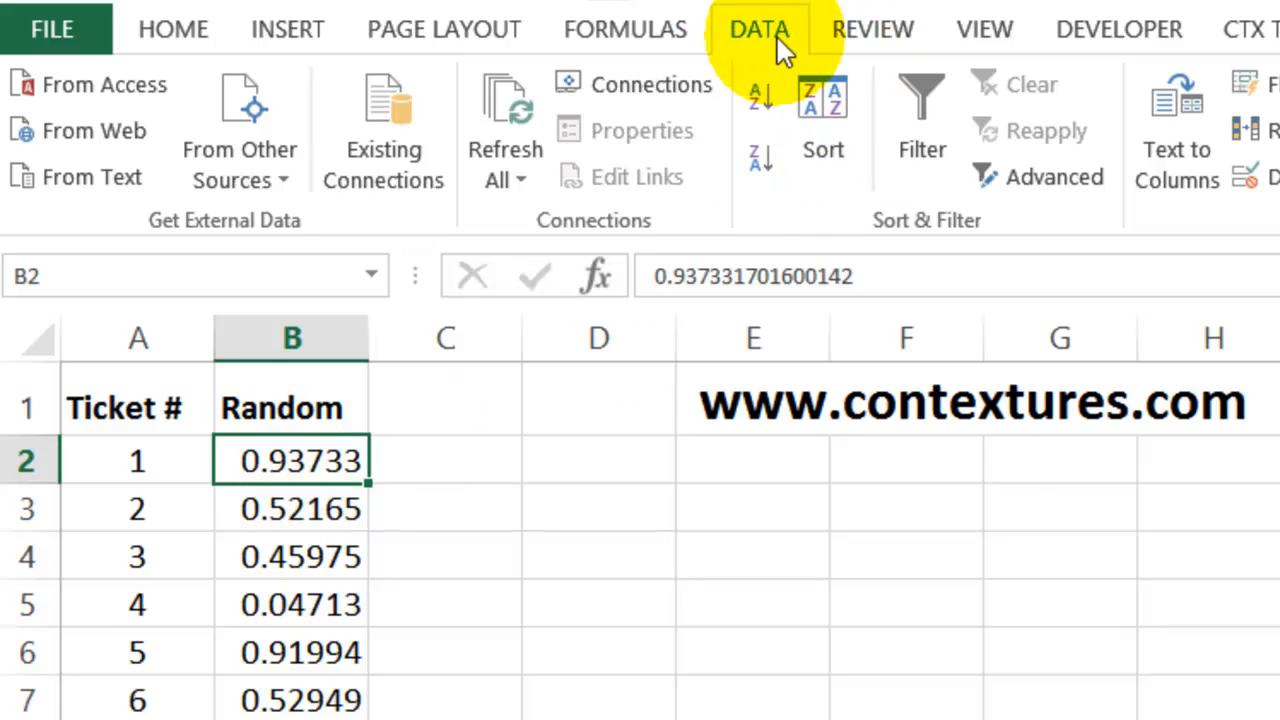
mouse_move(760, 100)
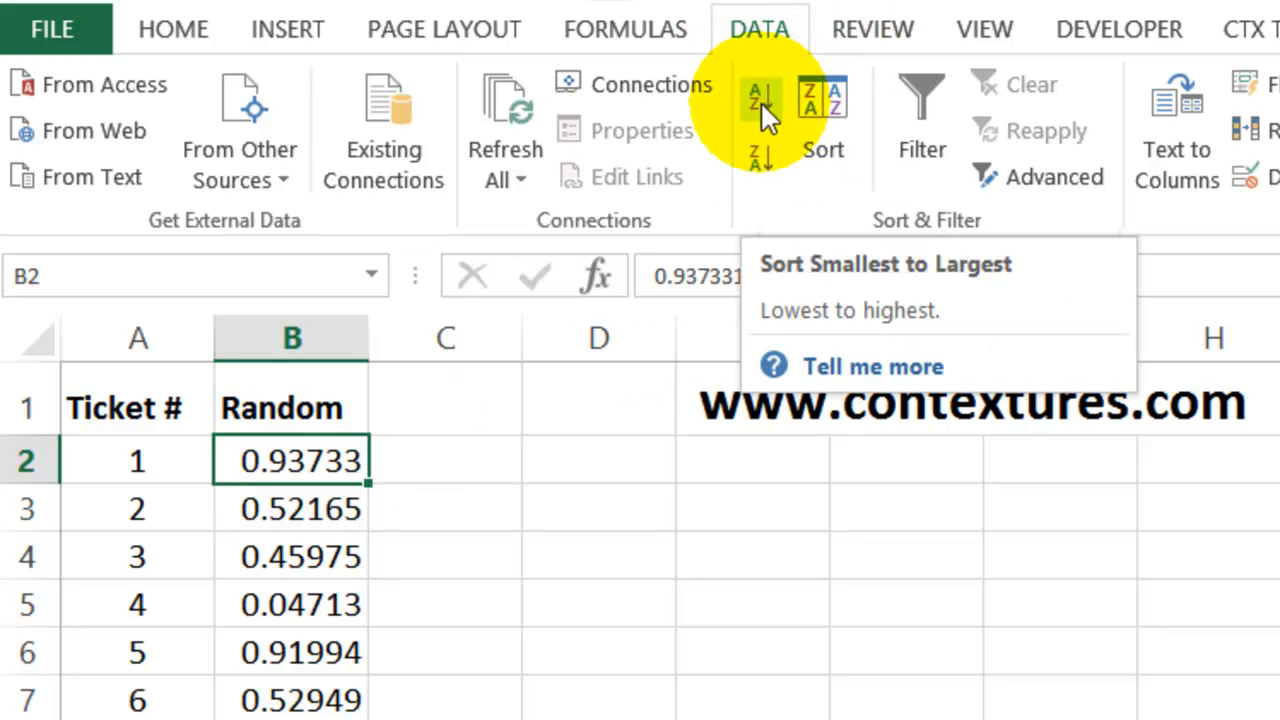
Sort the tickets by the Random column smallest to largest, putting ticket 15 first
click(760, 100)
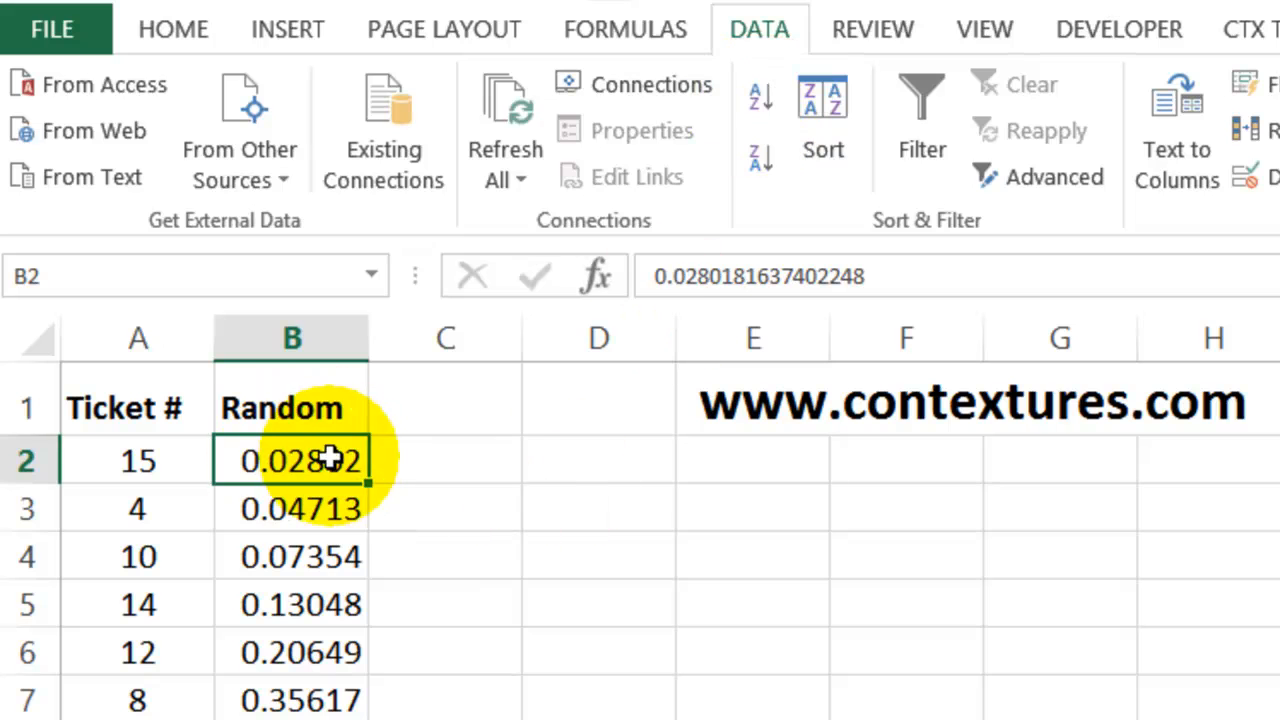
mouse_move(184, 468)
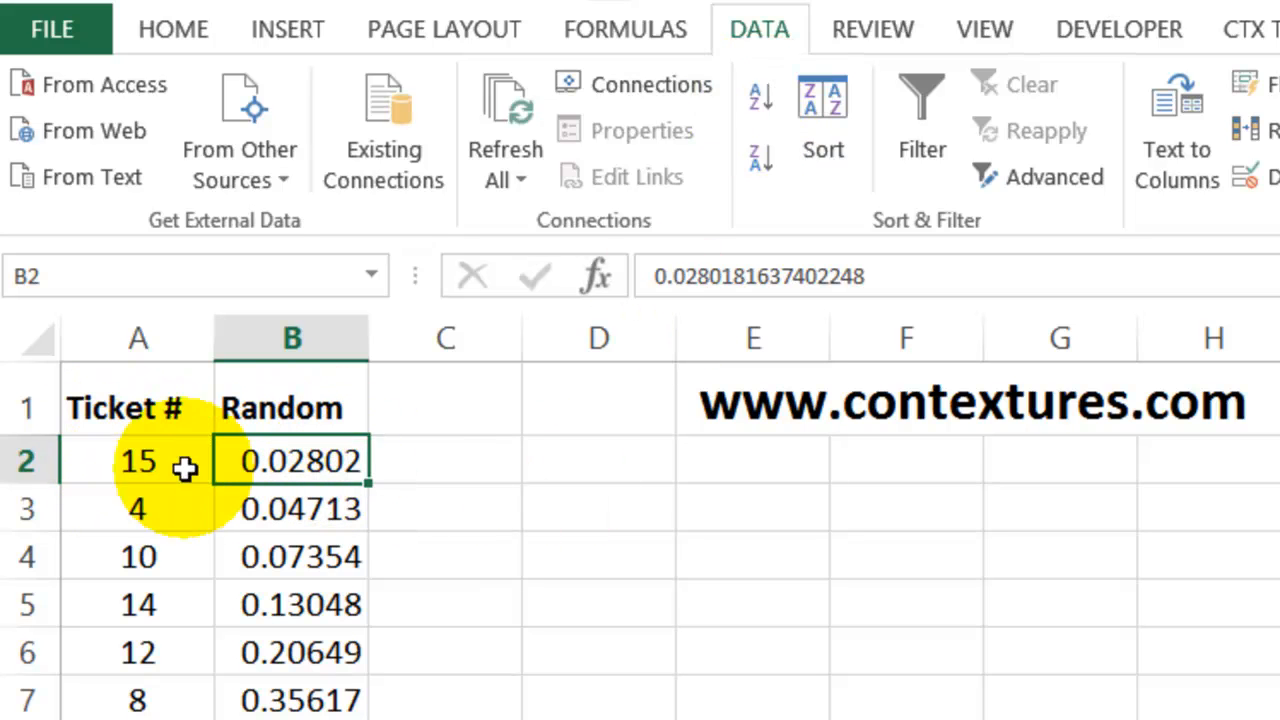